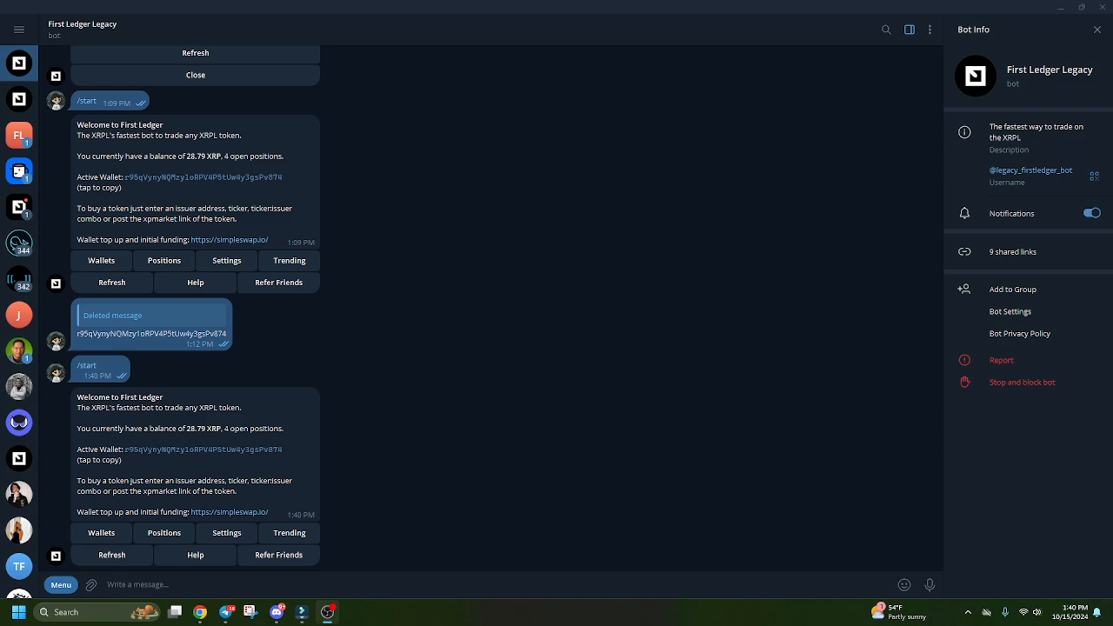
mouse_move(857, 355)
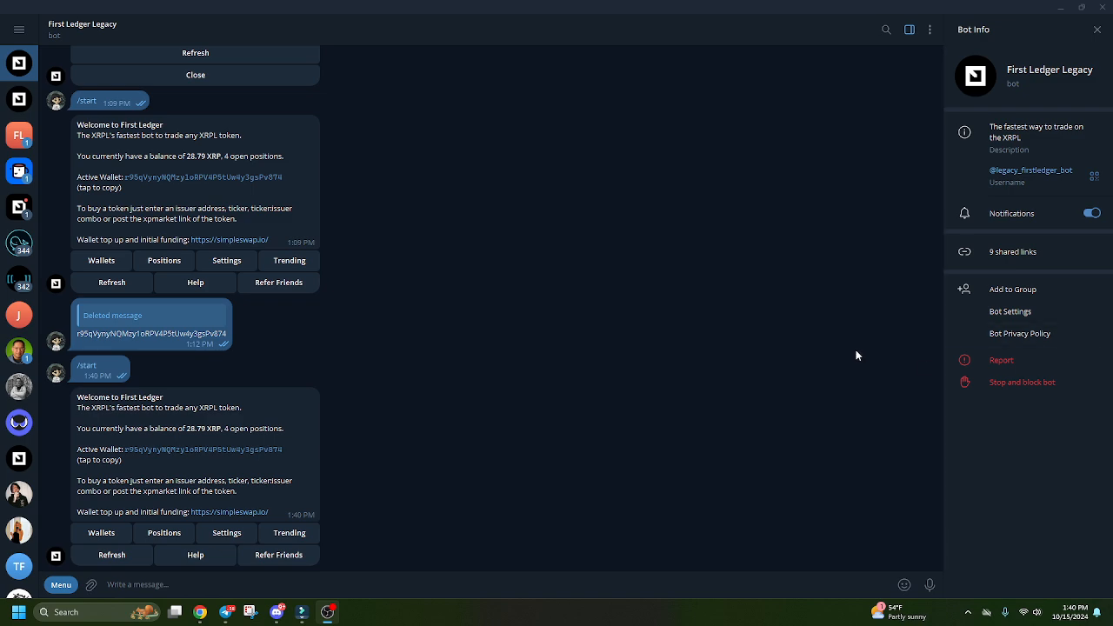
mouse_move(80, 66)
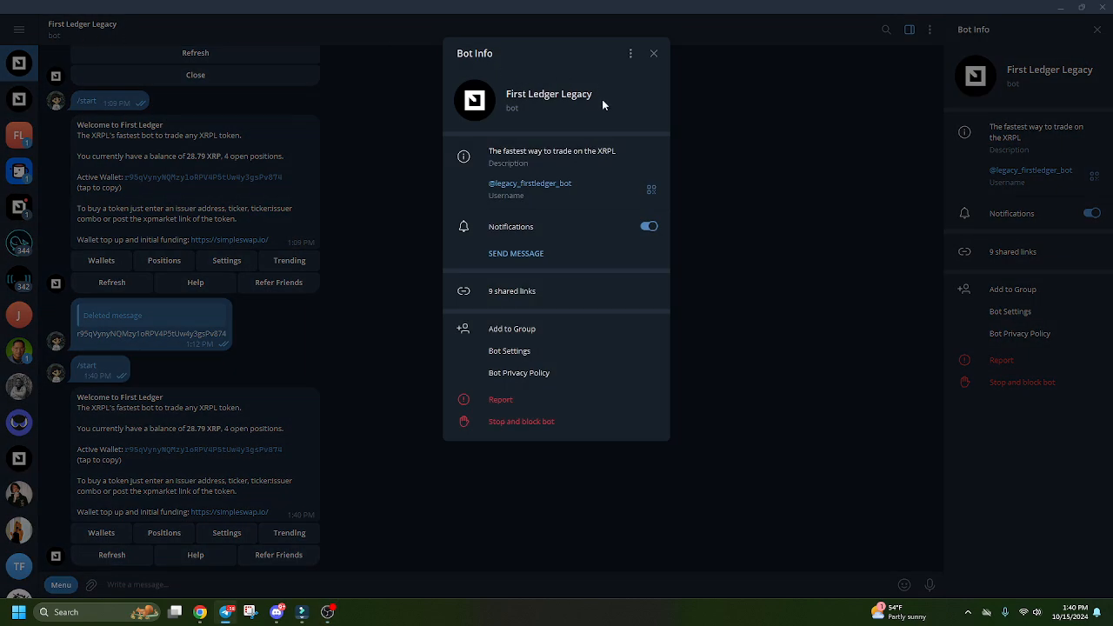
mouse_move(493, 161)
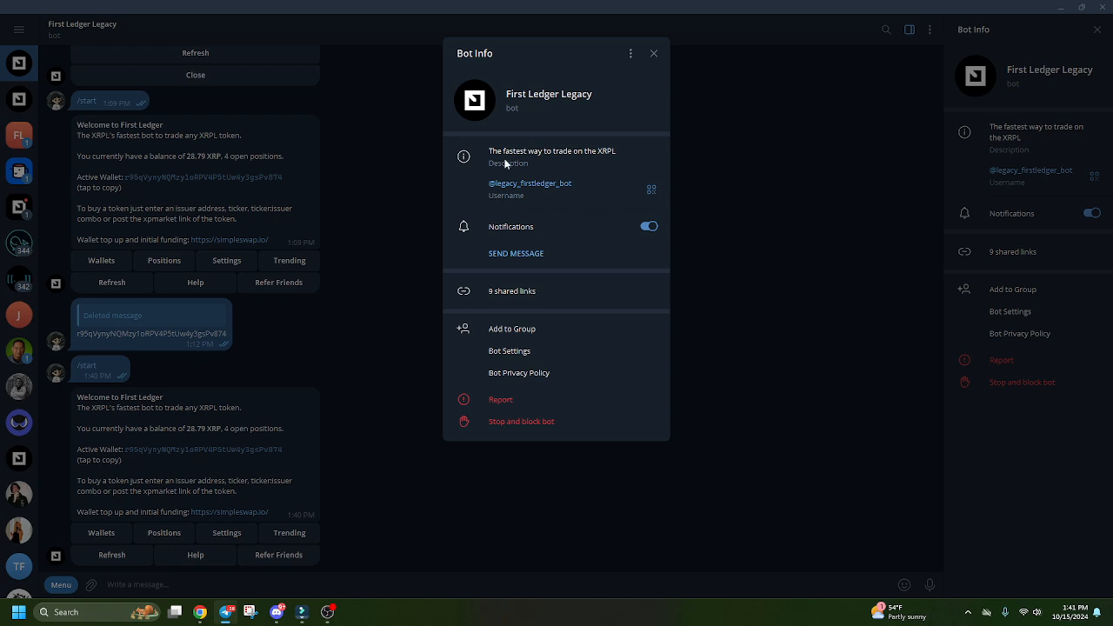
mouse_move(608, 191)
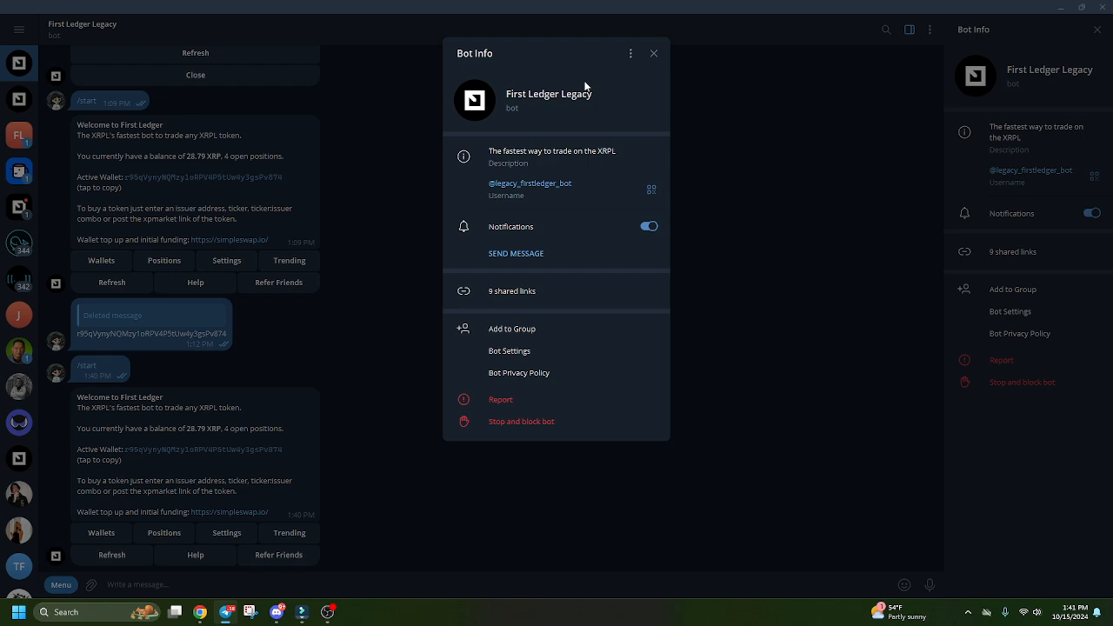
Export the 28.79 XRP legacy wallet from the First Ledger Legacy bot and copy its seed
left_click(654, 52)
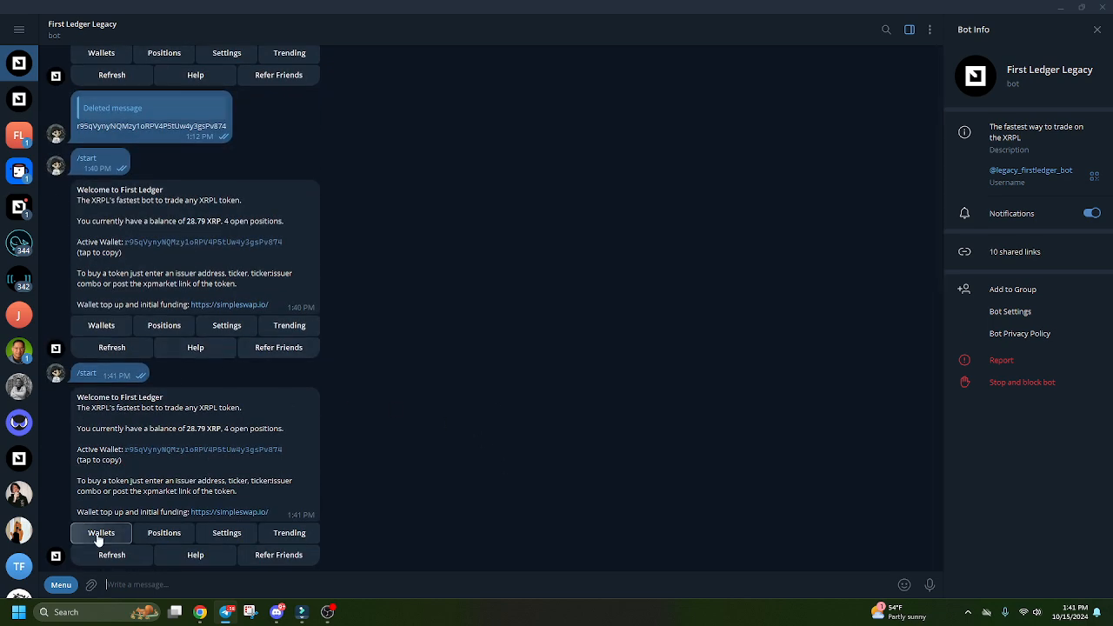
left_click(101, 532)
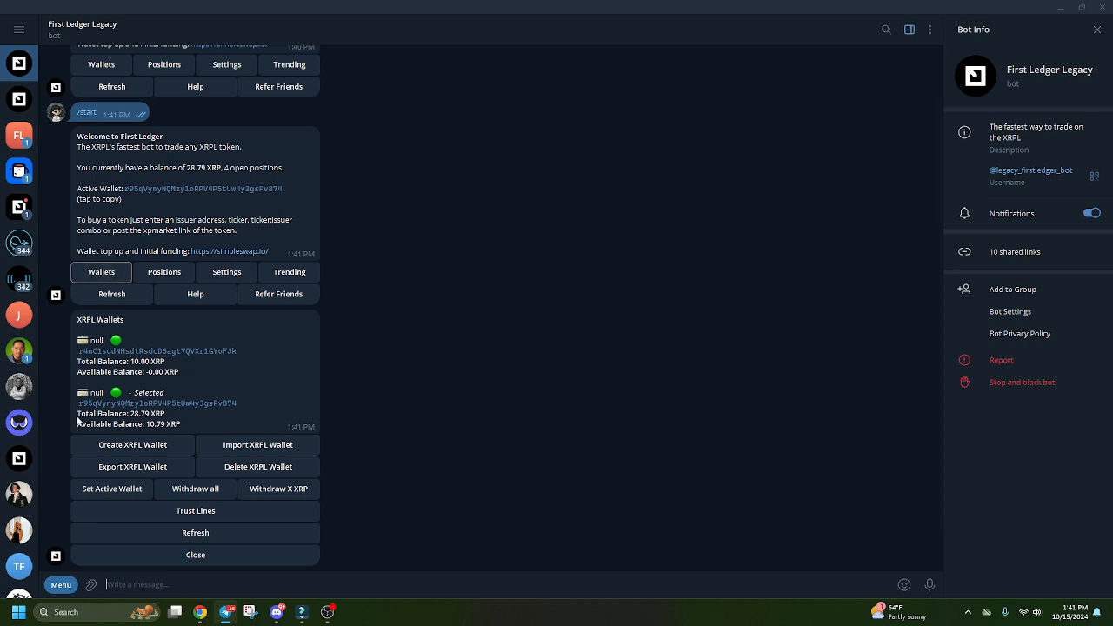
mouse_move(94, 414)
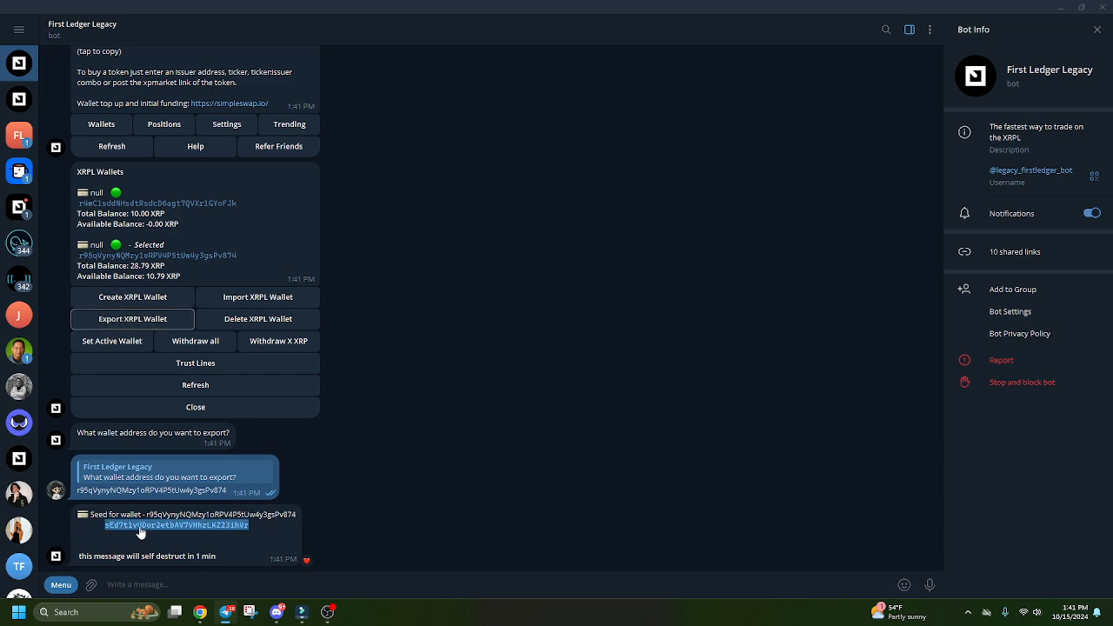
left_click(177, 525)
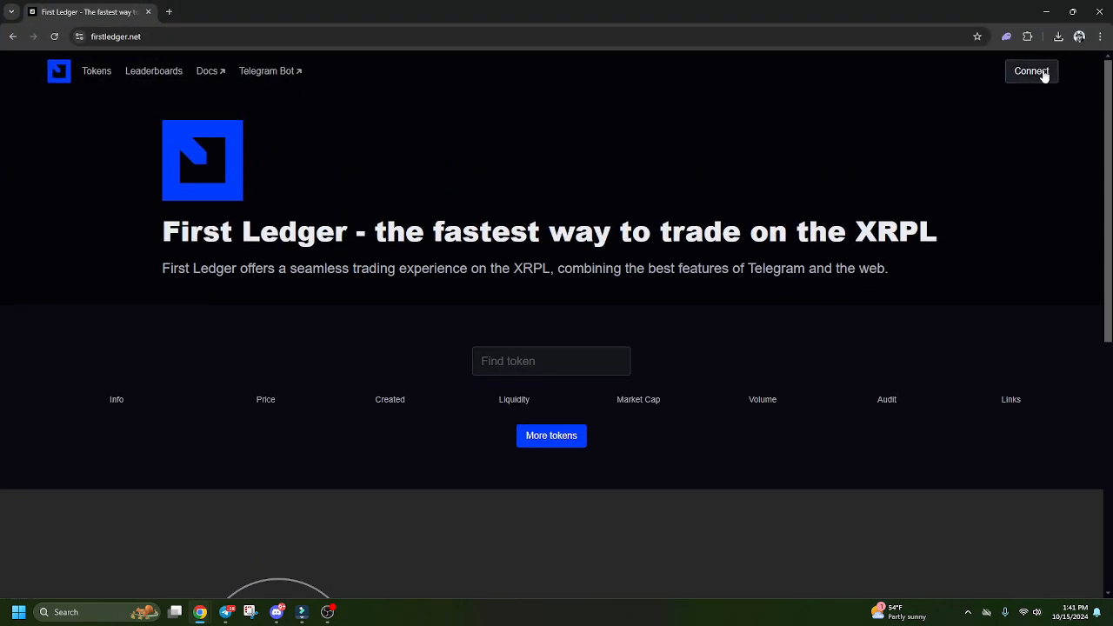
Connect firstledger.net using the First Ledger wallet option, signing in through Telegram Desktop
left_click(1029, 72)
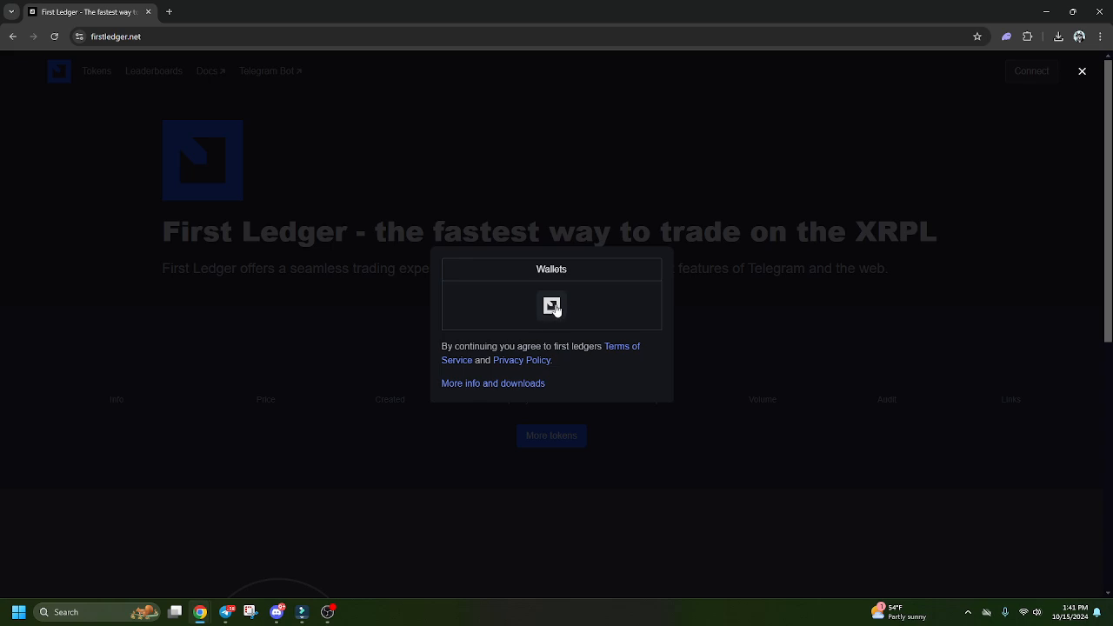
left_click(550, 306)
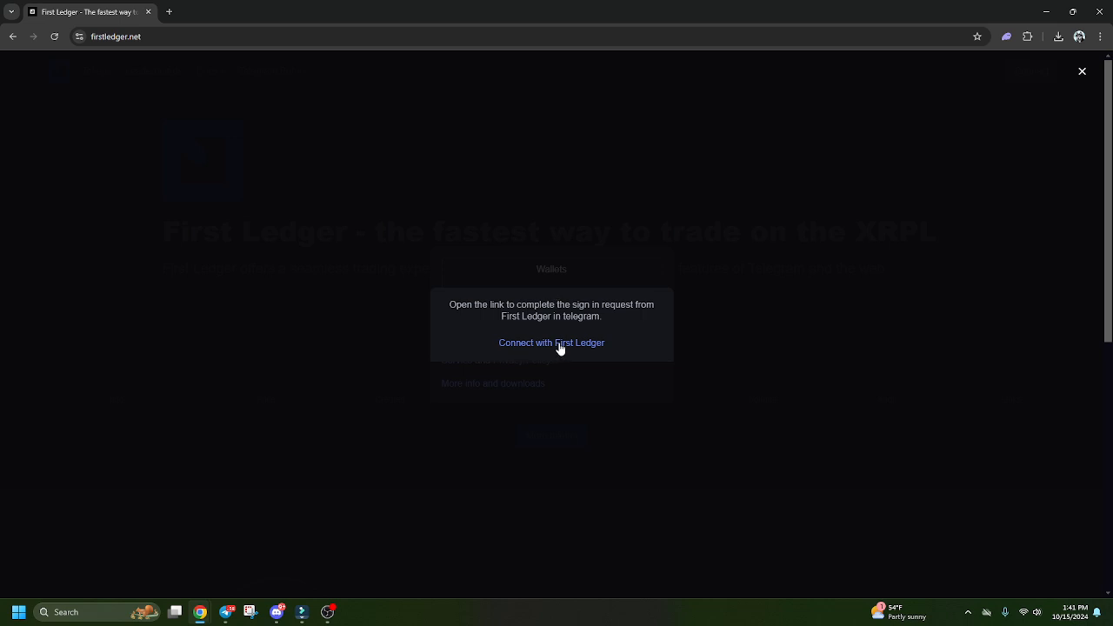
left_click(551, 342)
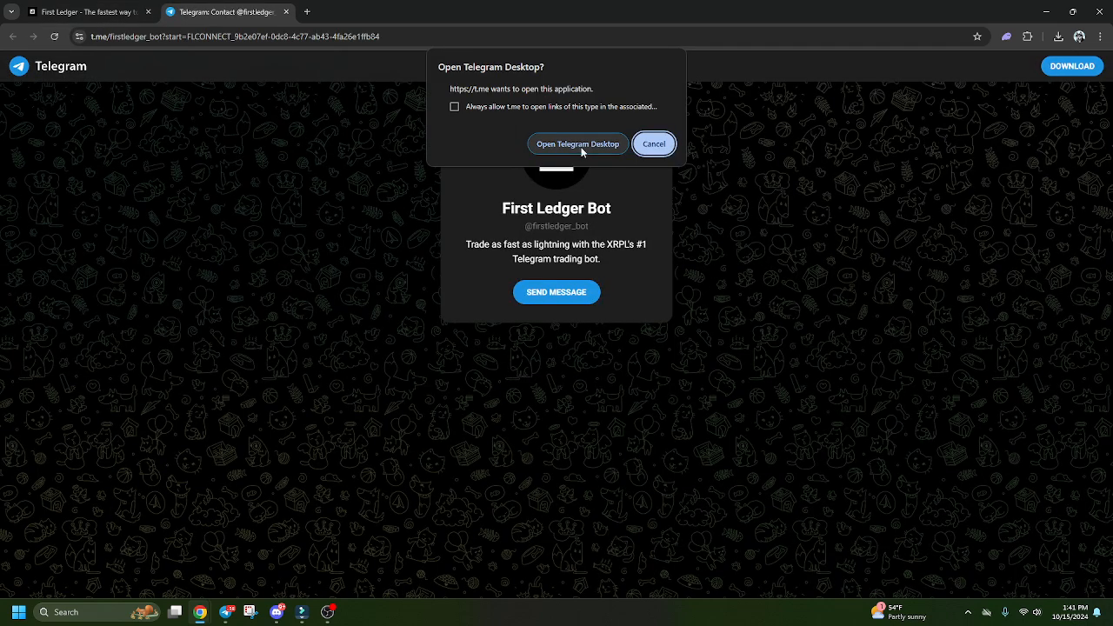
left_click(577, 142)
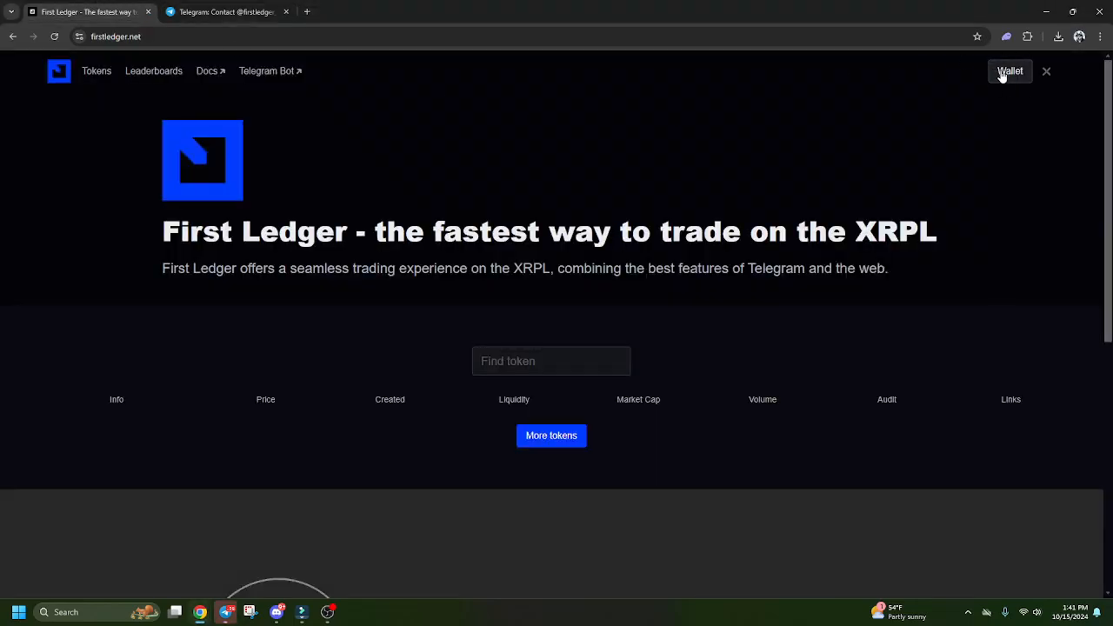
Start importing an existing wallet named Test from the site's wallet panel
left_click(1010, 69)
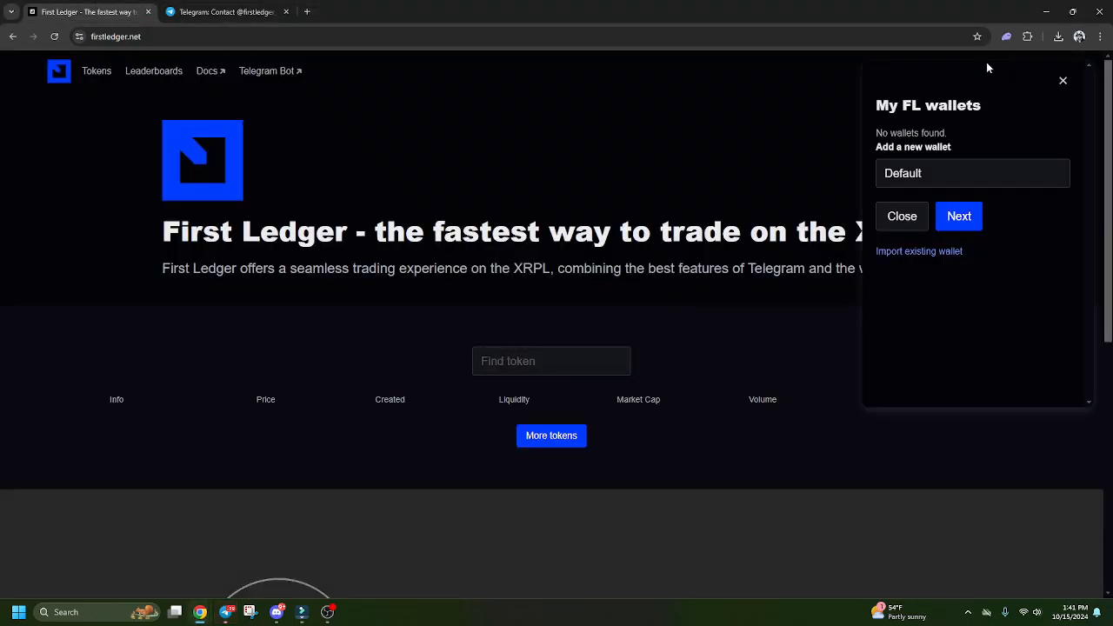
mouse_move(939, 257)
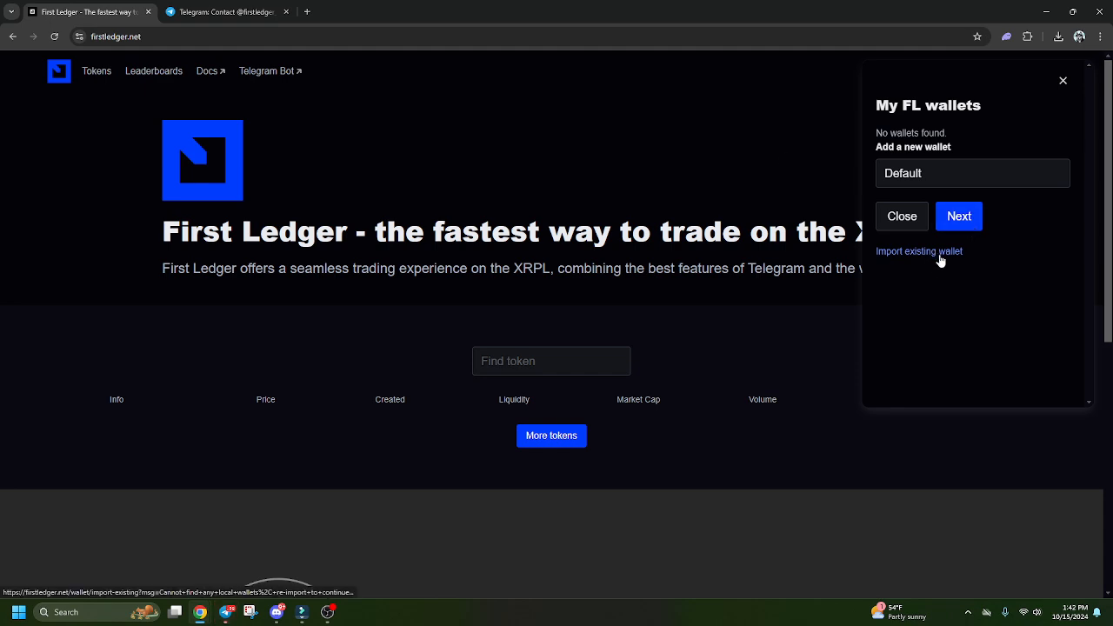
left_click(918, 250)
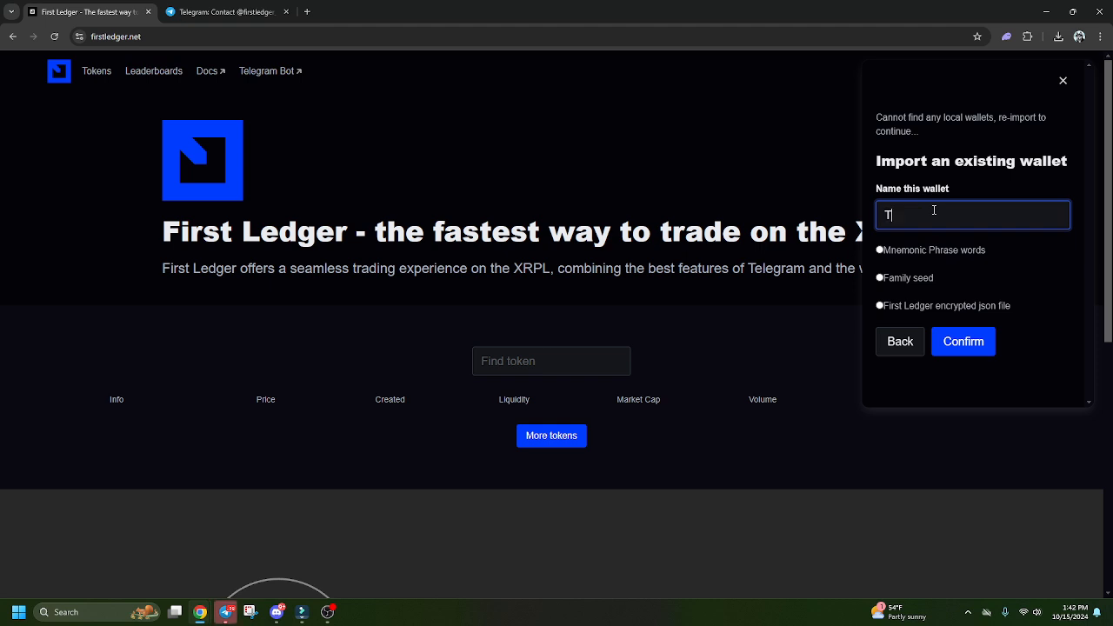
type("est")
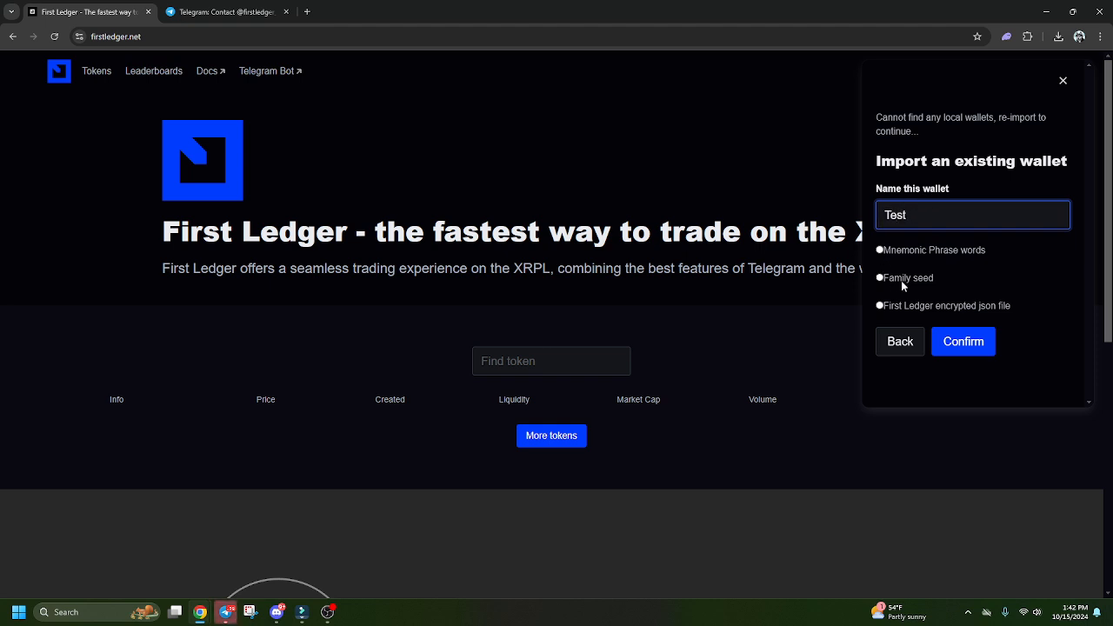
Choose Family seed with ed25519 key type and enter the exported seed
left_click(879, 278)
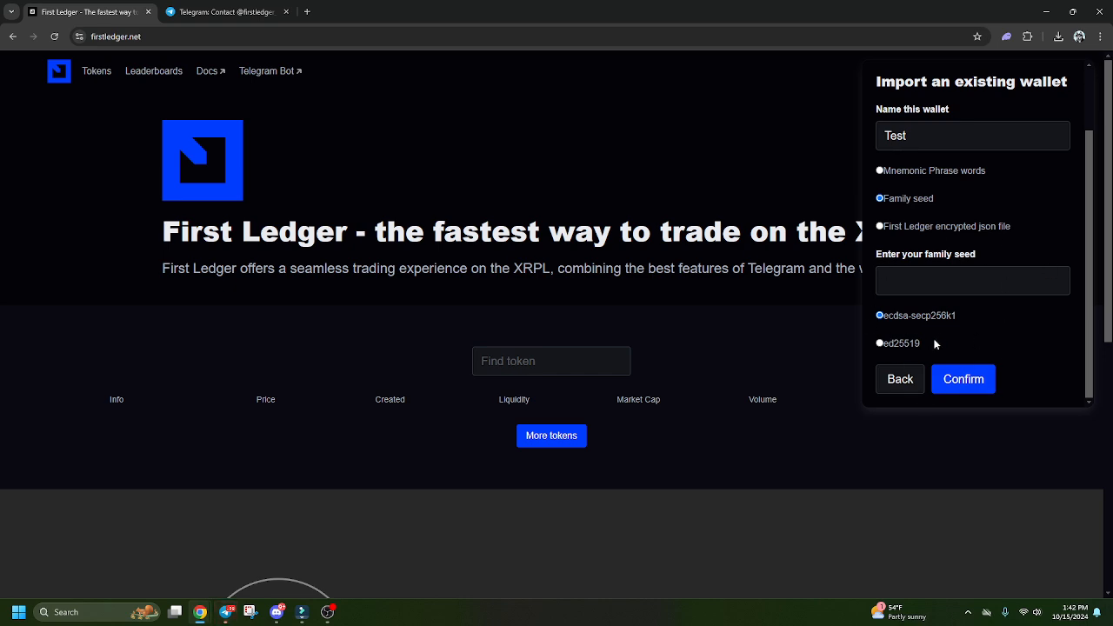
mouse_move(914, 363)
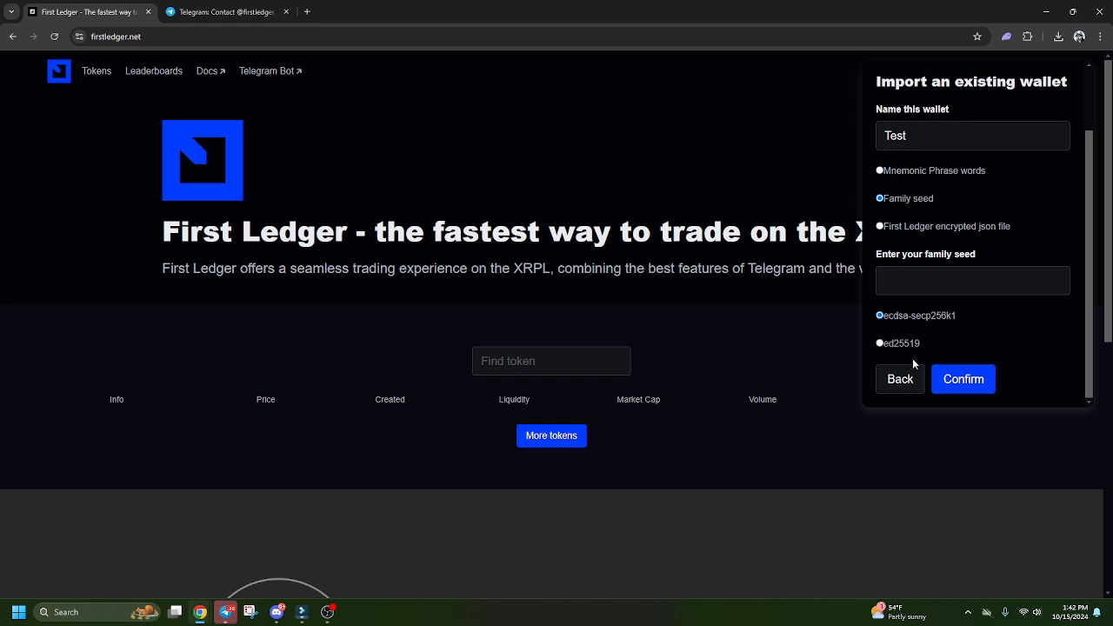
left_click(880, 344)
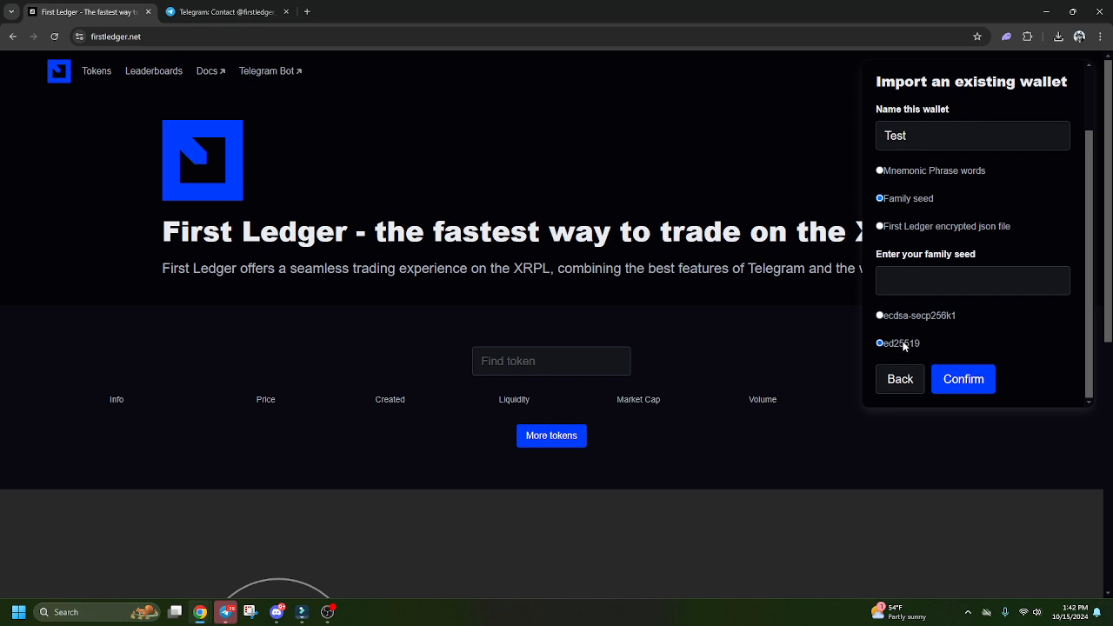
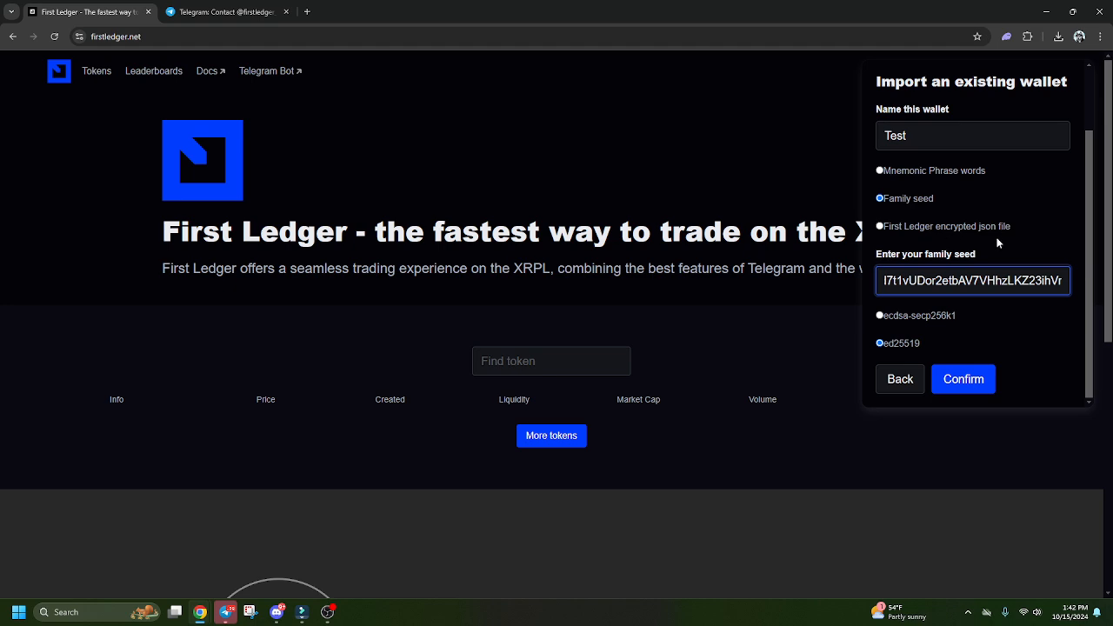
Confirm the import so the wallet shows its 29 XRP balance and token holdings
left_click(963, 379)
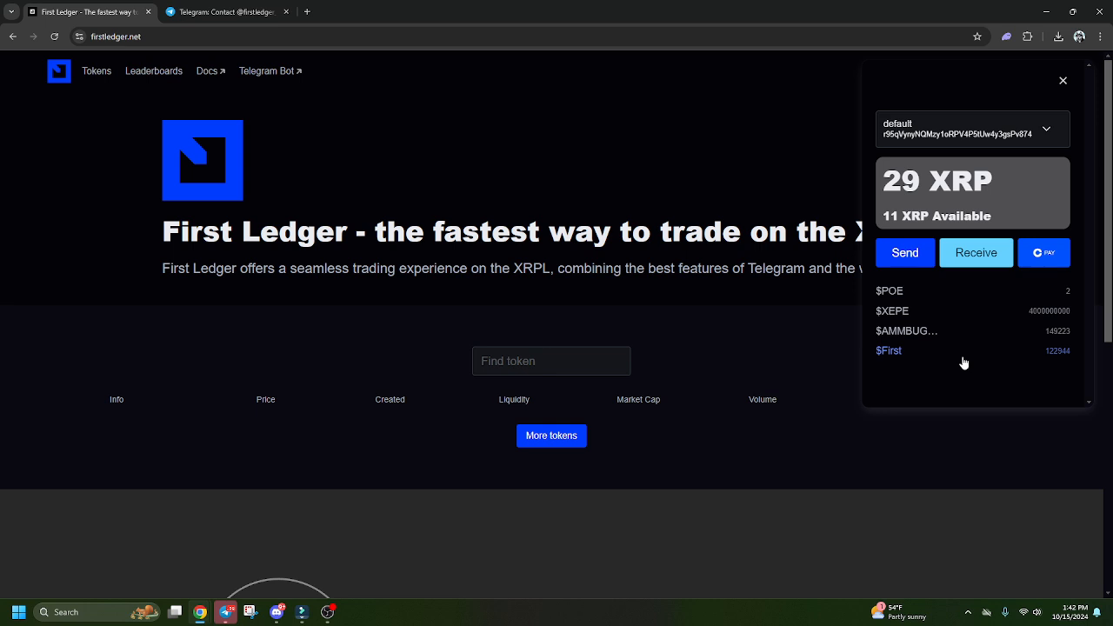
mouse_move(1027, 311)
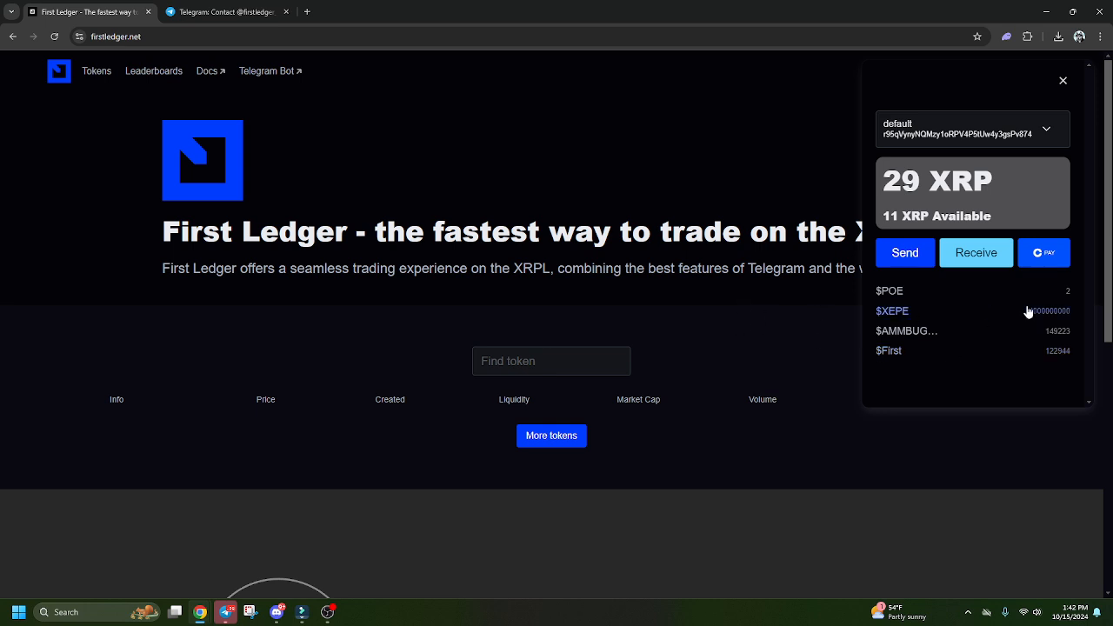